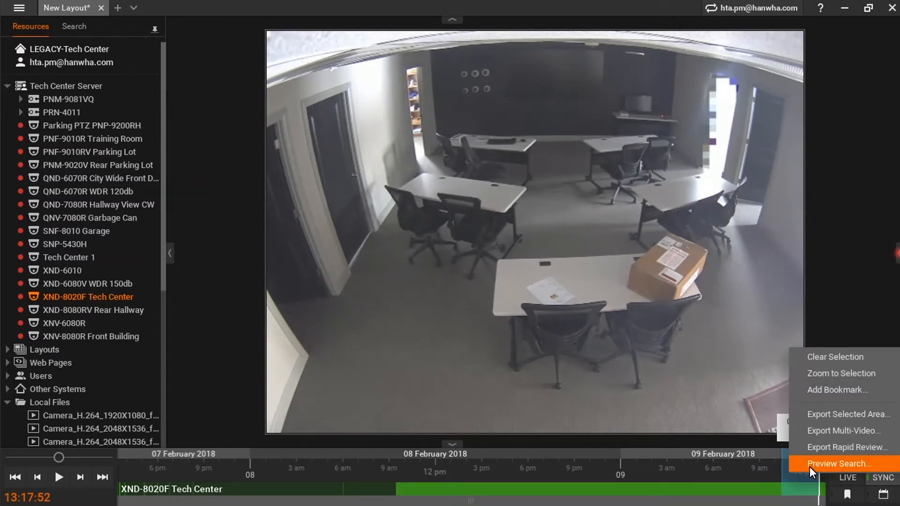
# Run Preview Search on the XND-8020F Tech Center selection to get 9 February 2018 thumbnails
pyautogui.click(837, 464)
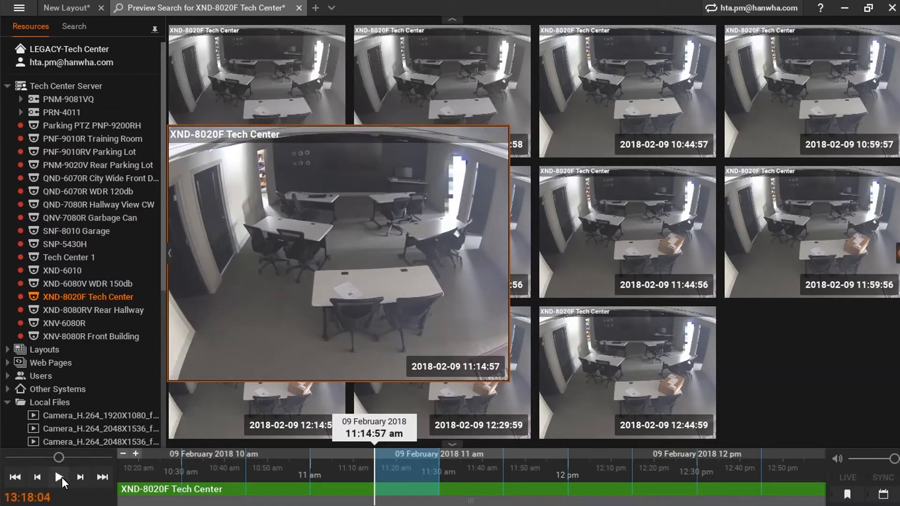
# Select the roughly 11:20–11:43 am stretch on the Preview Search timeline
pyautogui.click(61, 477)
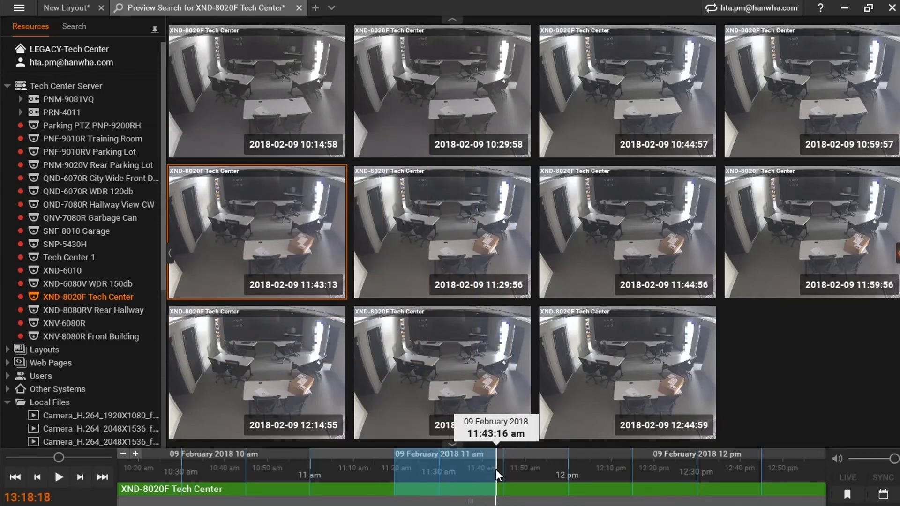
# Run a second Preview Search splitting 11:17–11:39 am into finer thumbnails
pyautogui.rightClick(495, 470)
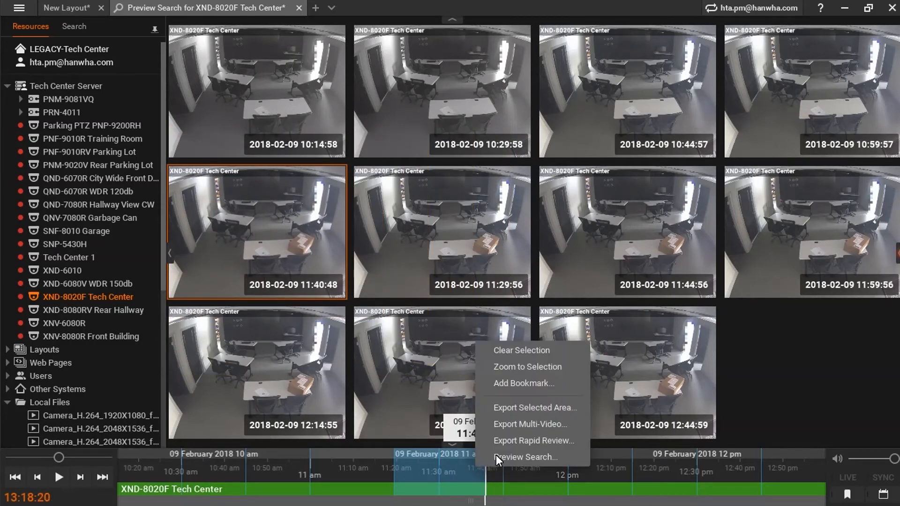
pyautogui.click(526, 456)
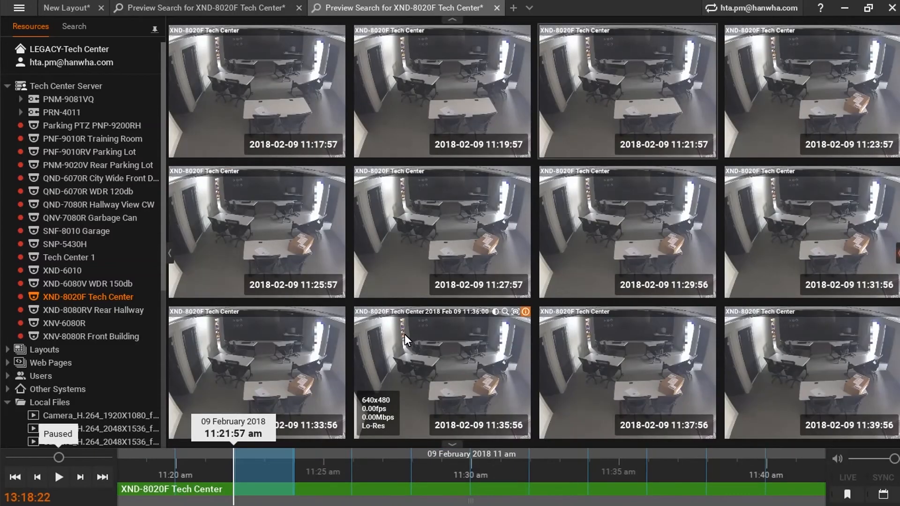
pyautogui.moveTo(683, 102)
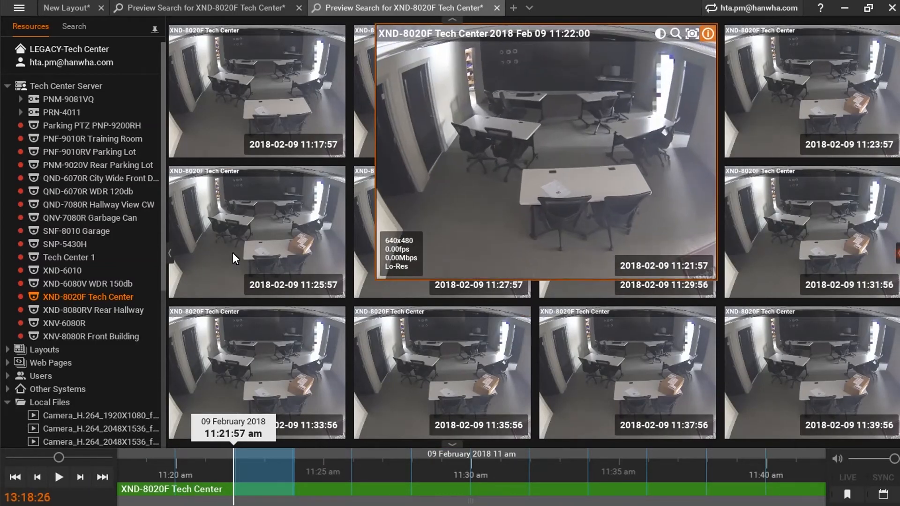
# Play the 11:21:57 clip sped up until someone carries the box in, then pause
pyautogui.click(58, 477)
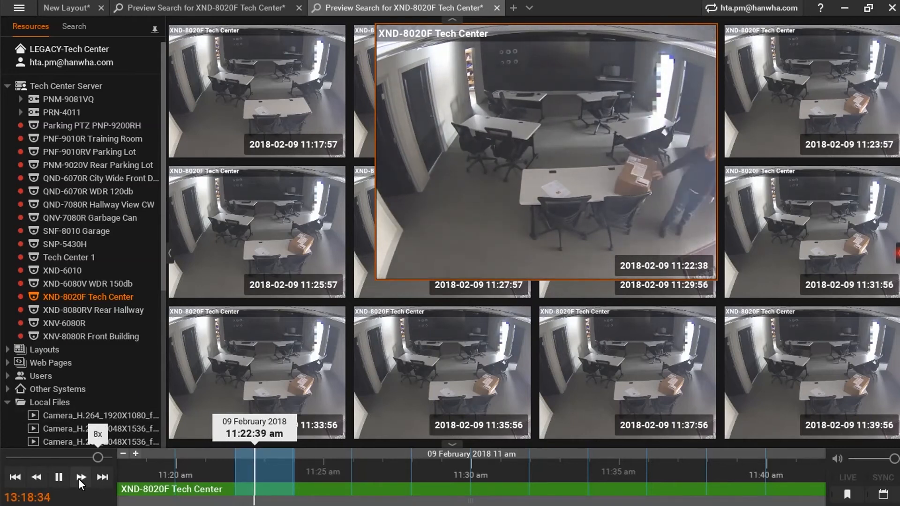
pyautogui.click(58, 477)
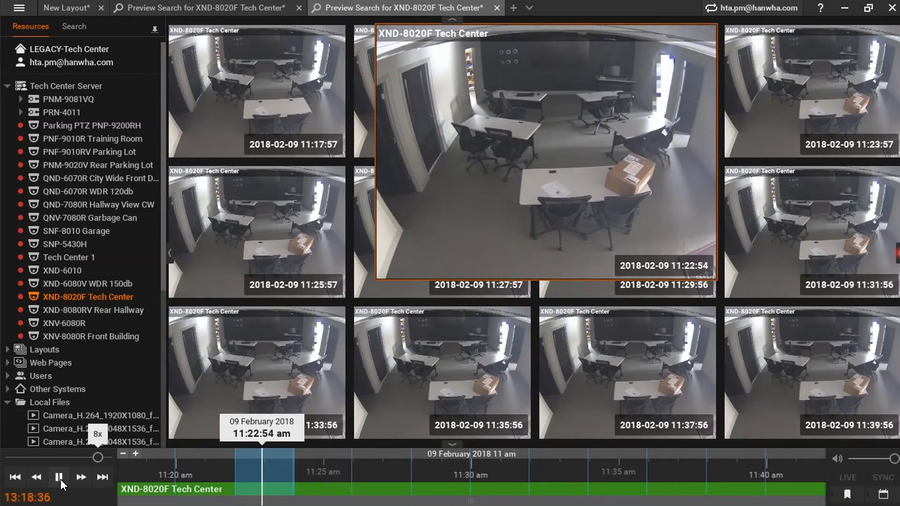
pyautogui.click(58, 477)
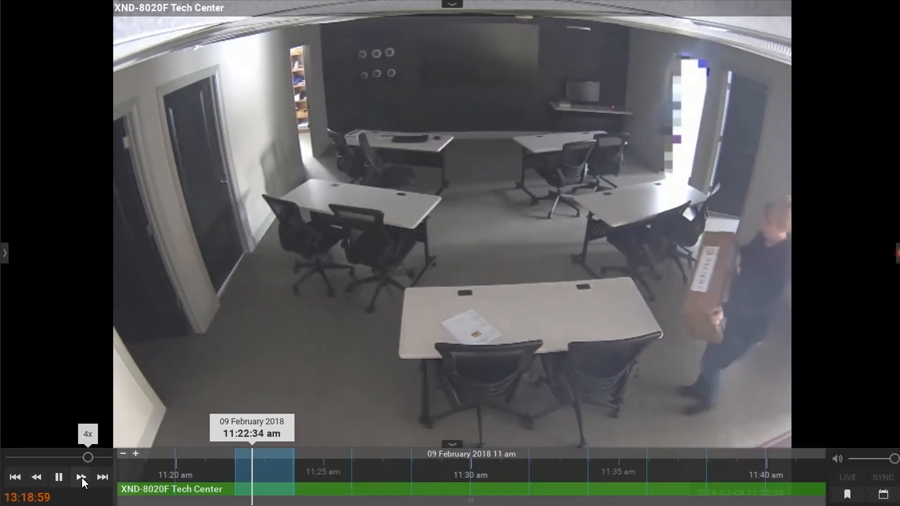
# Pause full-screen playback at 11:22:37 as the person sets the box on the desk
pyautogui.click(58, 477)
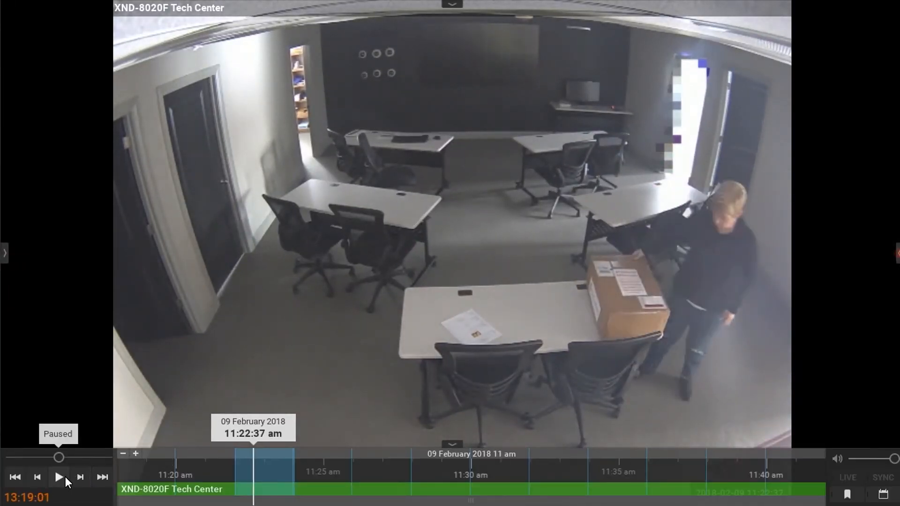